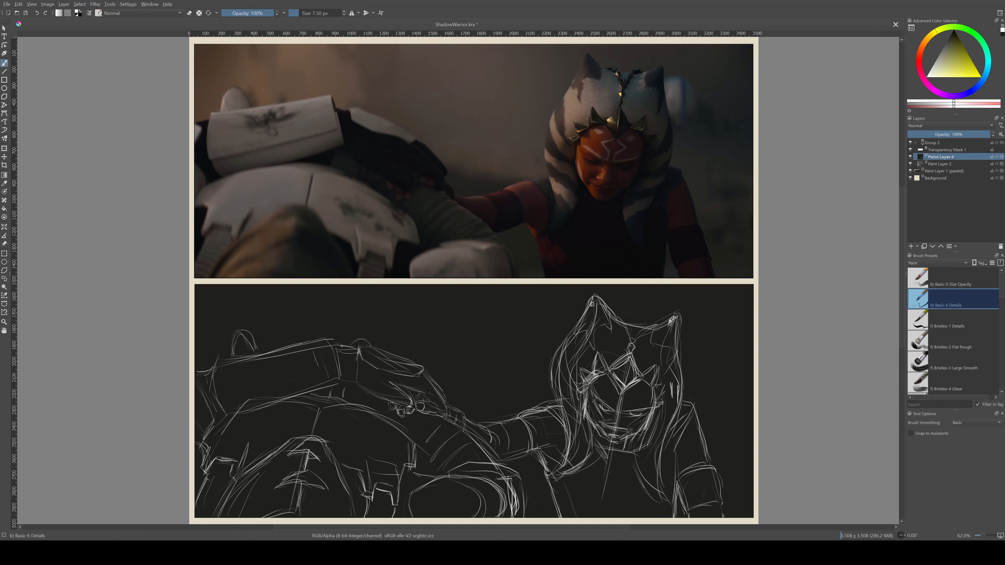
Step: Sketch refining lines over Ahsoka in the lower panel with the Basic-6 Details brush
{"action": "left_click_drag", "start_coordinate": [616, 385], "coordinate": [622, 429]}
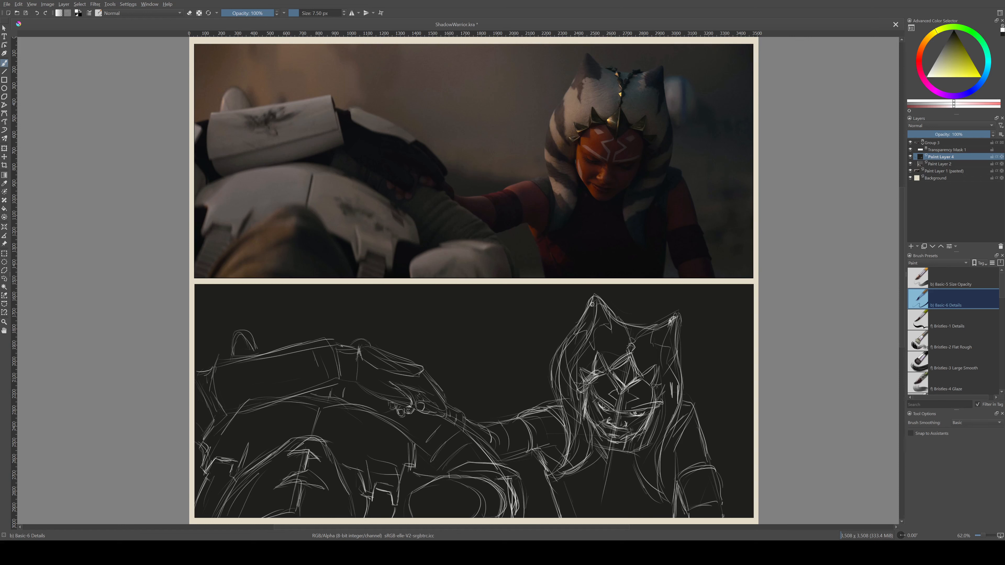
{"action": "left_click", "coordinate": [952, 346]}
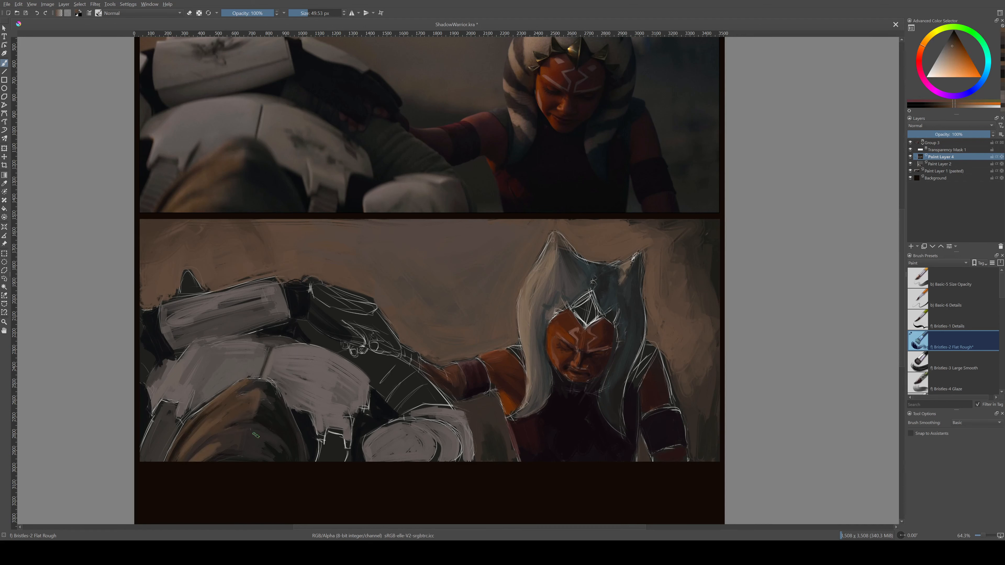
Step: Paint a grey base stroke on the trooper's lower armour with the Bristles-2 Flat Rough brush
{"action": "left_click_drag", "start_coordinate": [256, 436], "coordinate": [337, 462]}
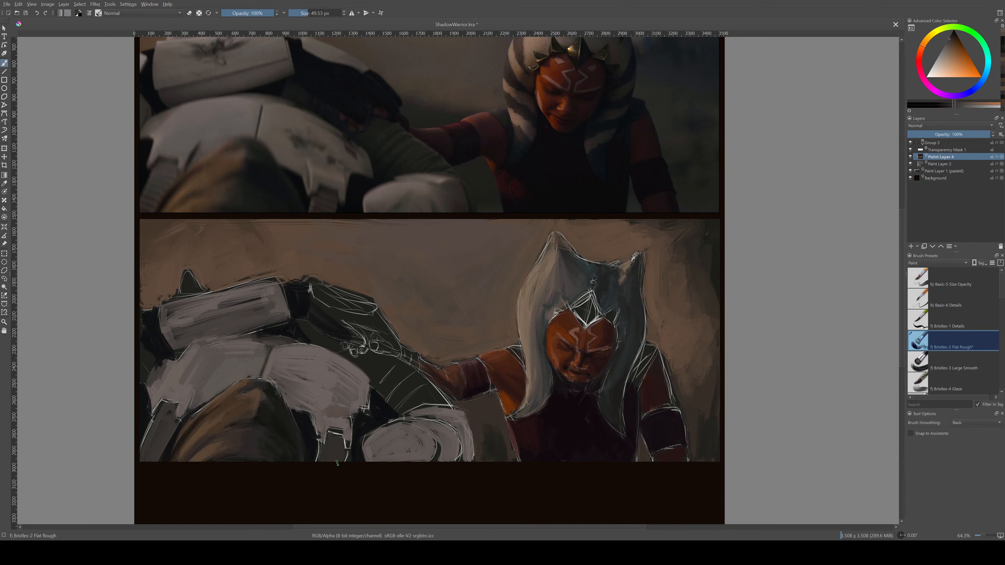
{"action": "scroll", "scroll_direction": "down", "scroll_amount": 3}
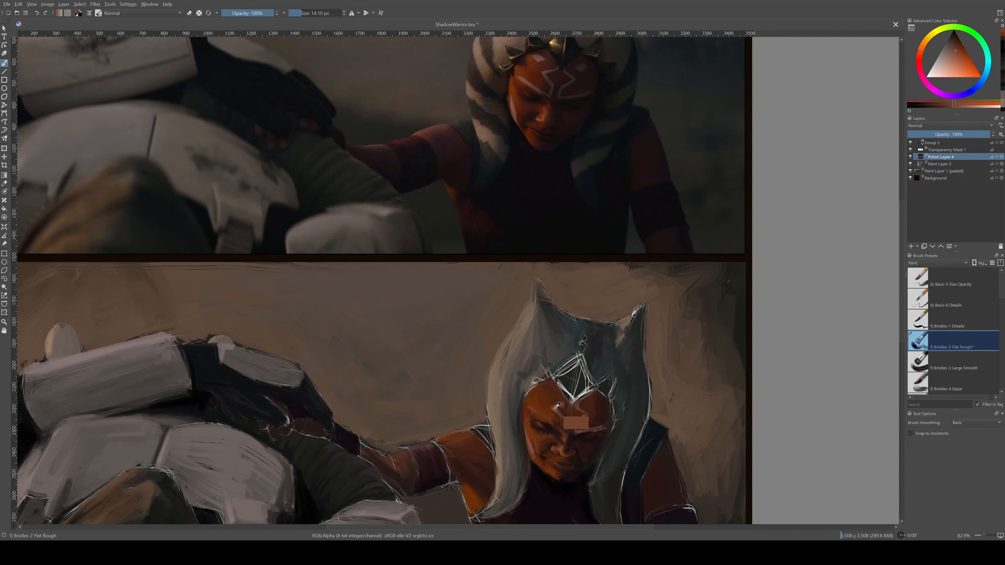
Step: Dab colour onto Ahsoka's forehead to refine her face and headpiece
{"action": "left_click_drag", "start_coordinate": [552, 417], "coordinate": [571, 404]}
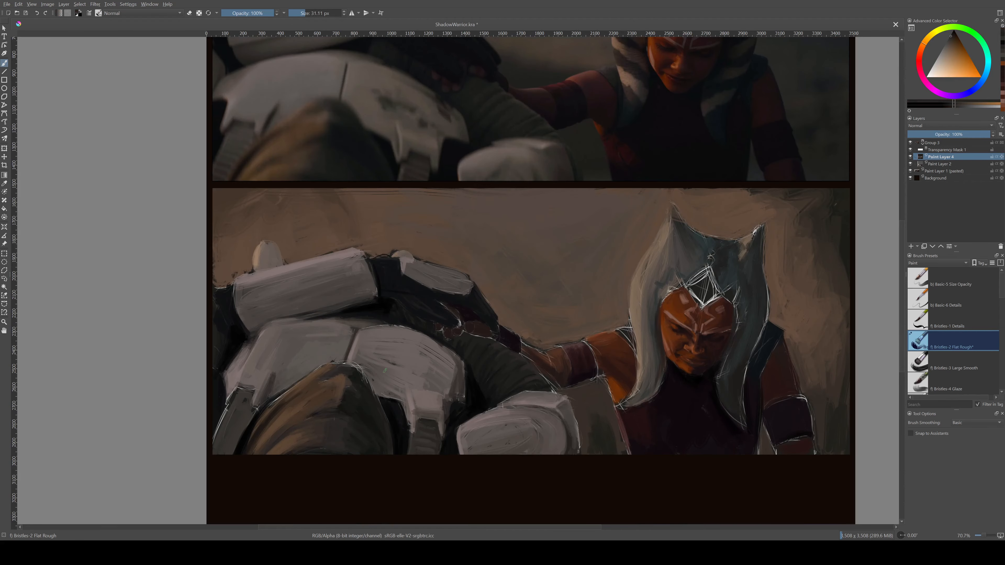
{"action": "scroll", "scroll_direction": "down", "scroll_amount": 3}
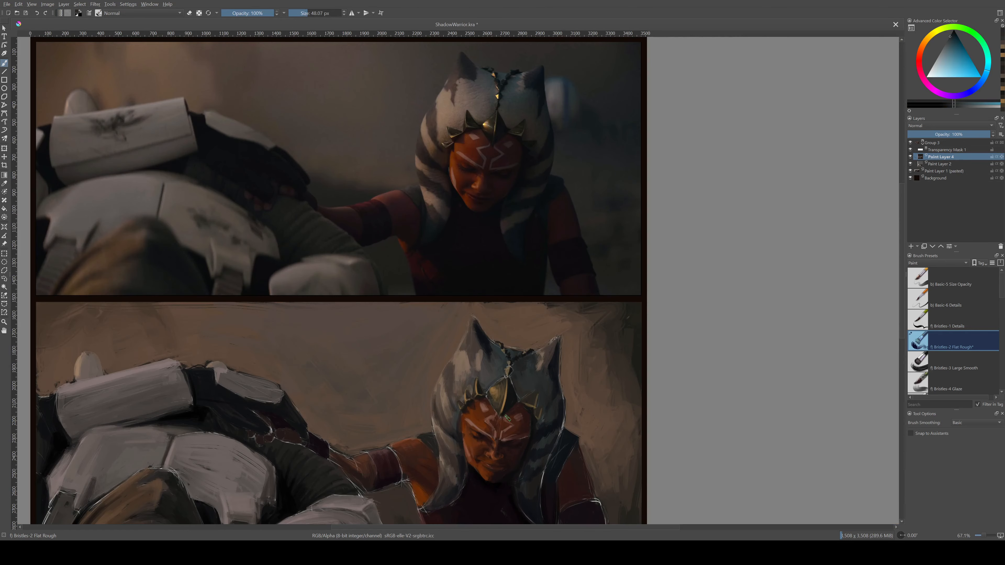
Step: Zoom out to view the whole canvas with the finished study under the reference
{"action": "scroll", "scroll_direction": "down", "scroll_amount": 3}
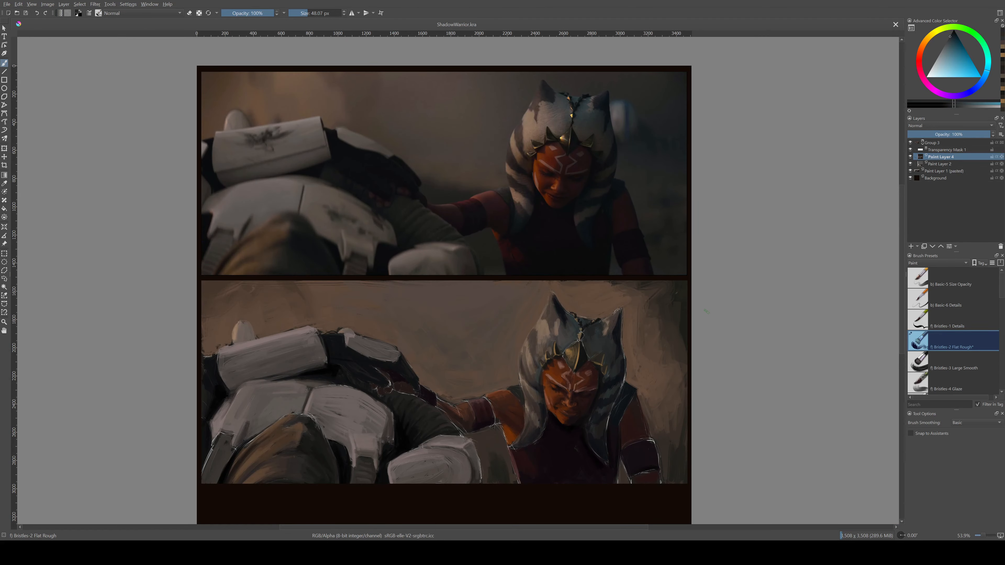